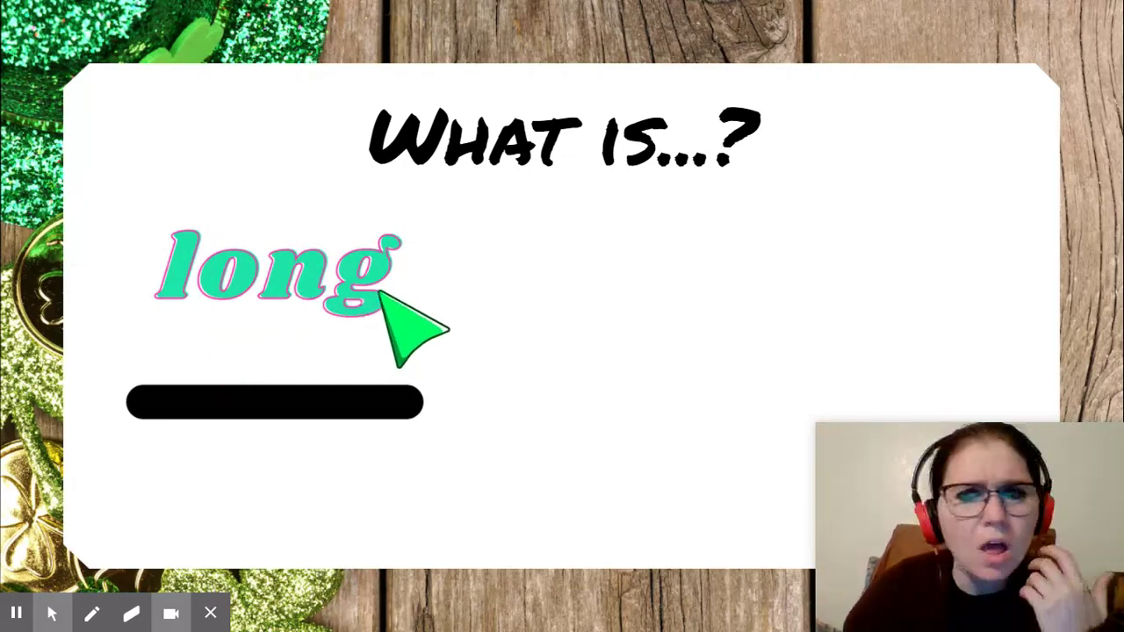
pyautogui.moveTo(505, 289)
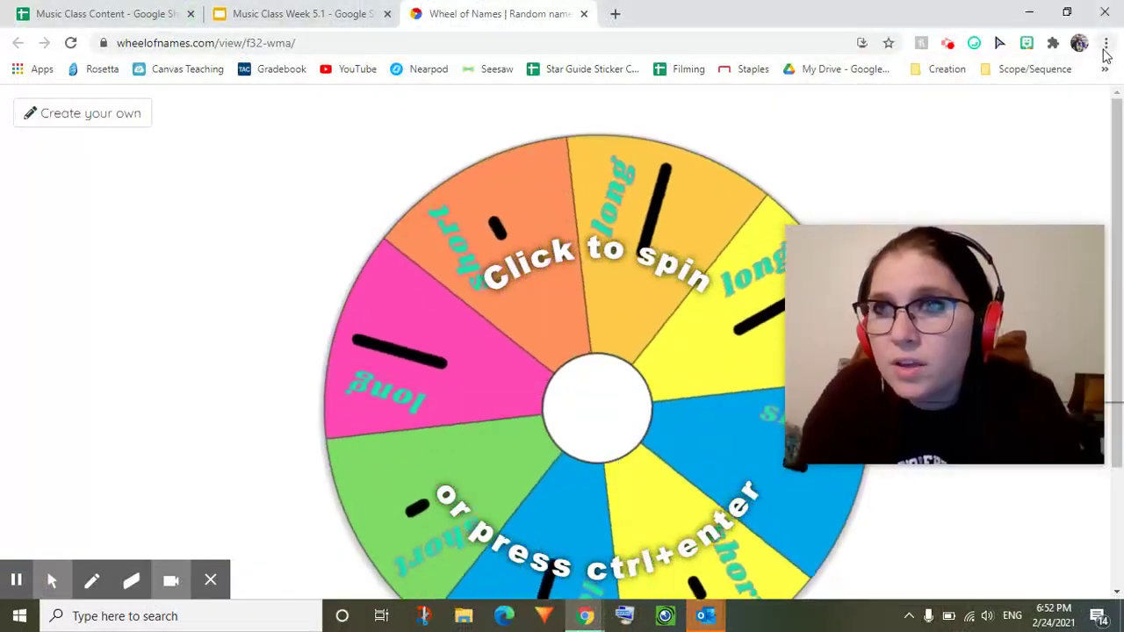
# Show the long/short wheel full screen and spin it until 'short' wins
pyautogui.press('F11')
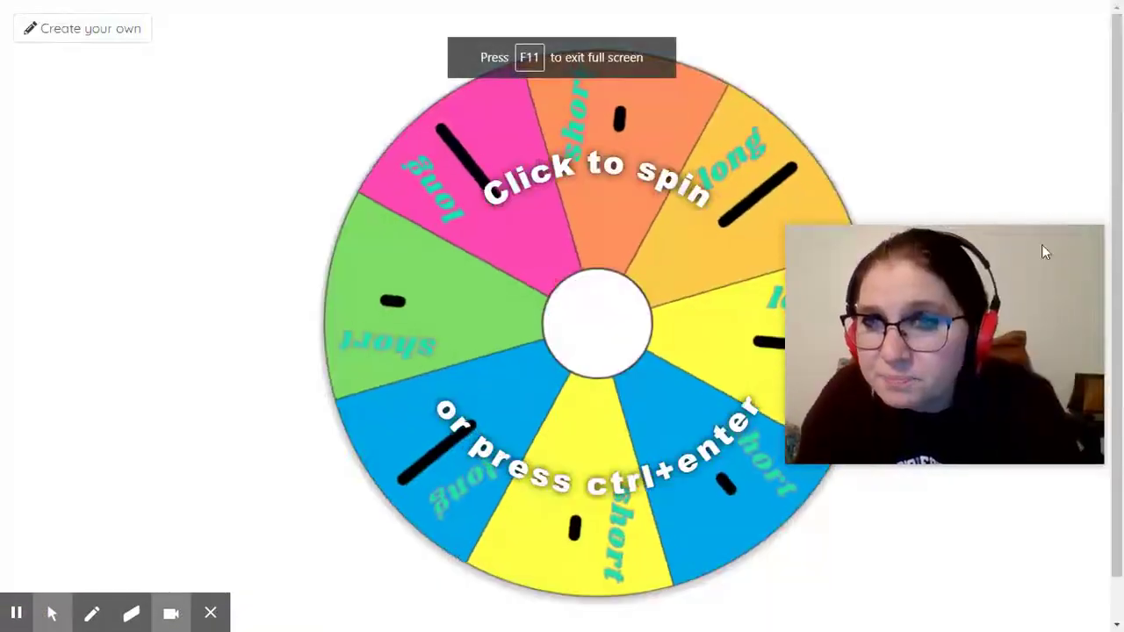
pyautogui.click(597, 322)
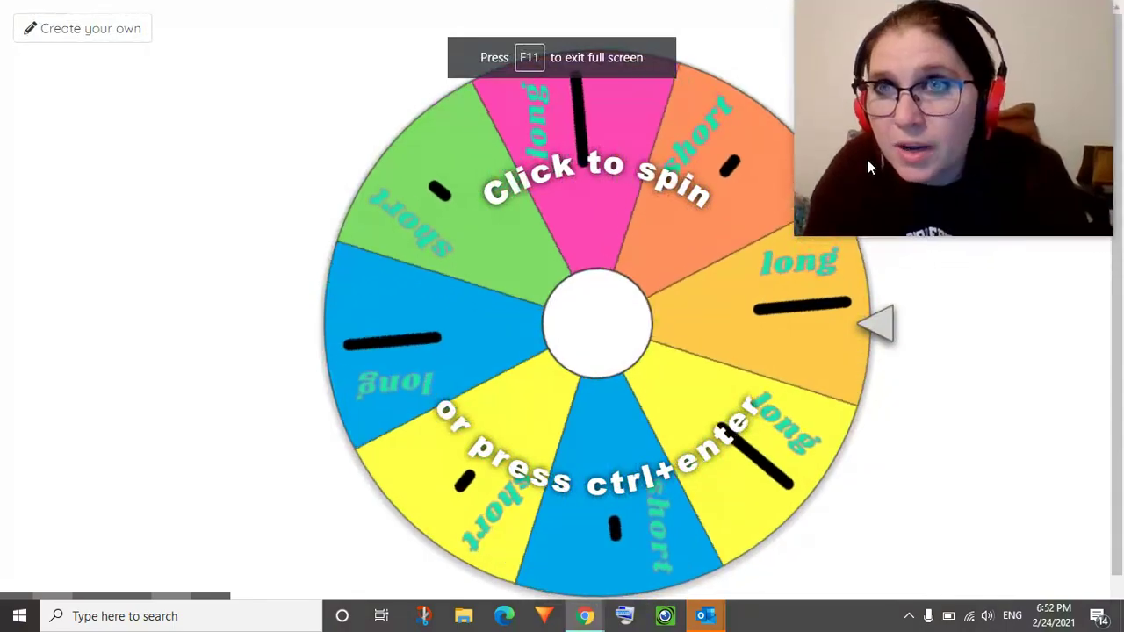
pyautogui.click(597, 321)
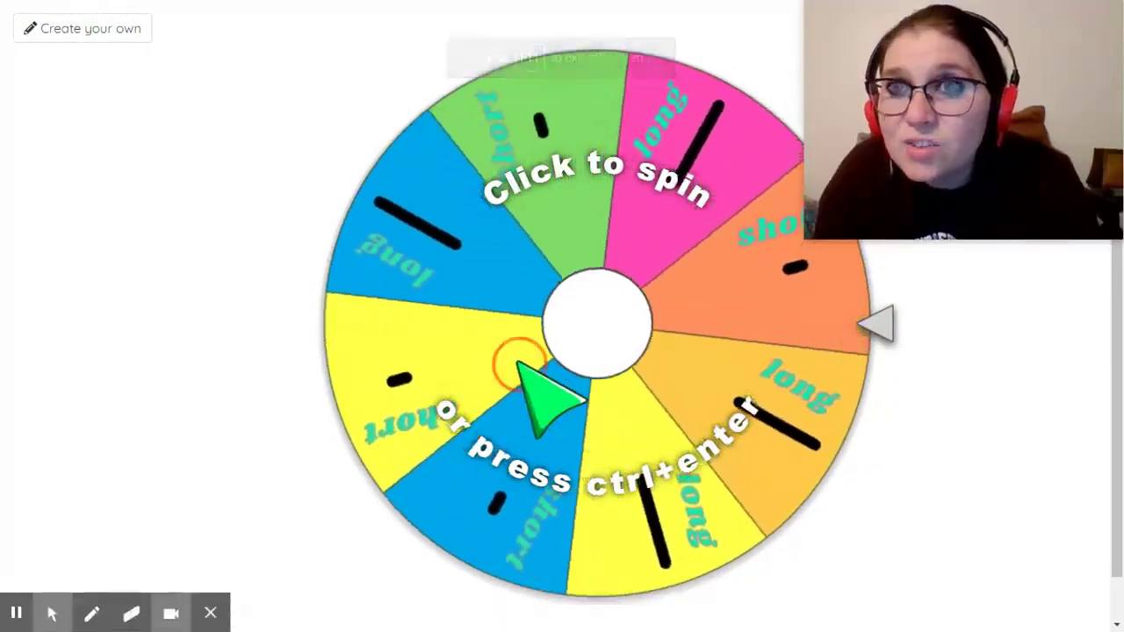
pyautogui.click(597, 320)
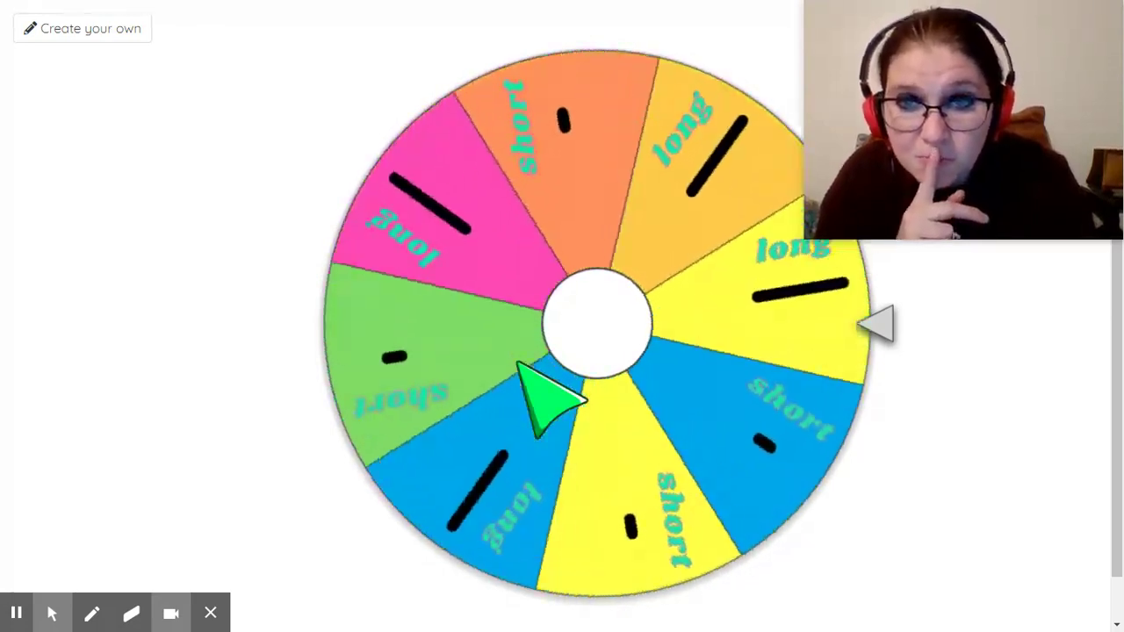
pyautogui.click(598, 321)
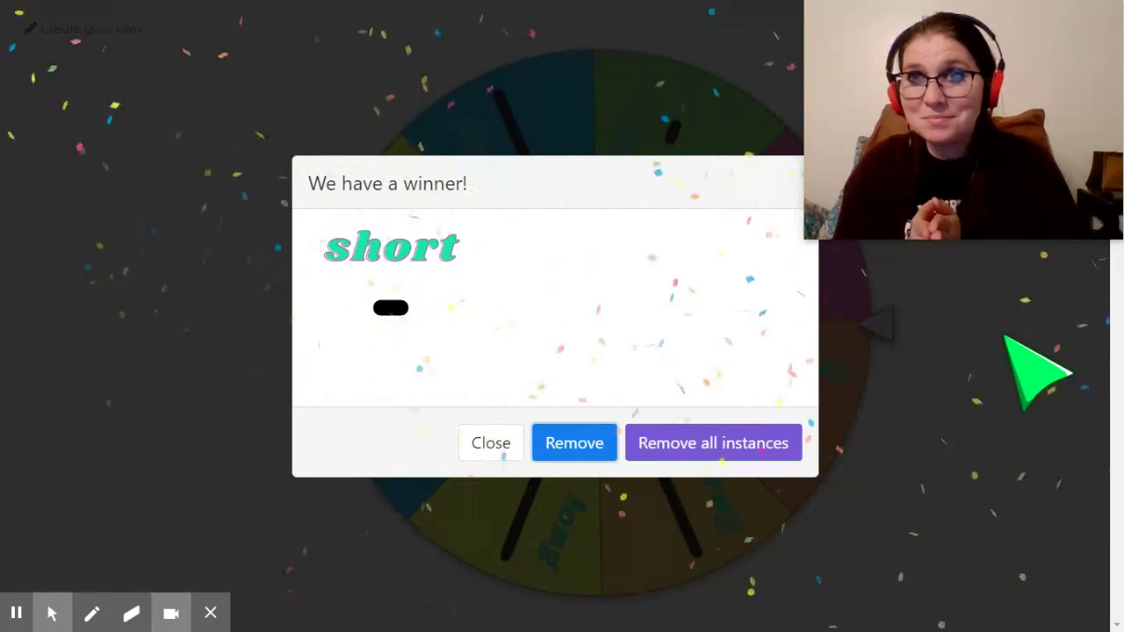
# Remove the 'short' winner, respin, and remove the next 'short' winner
pyautogui.click(574, 443)
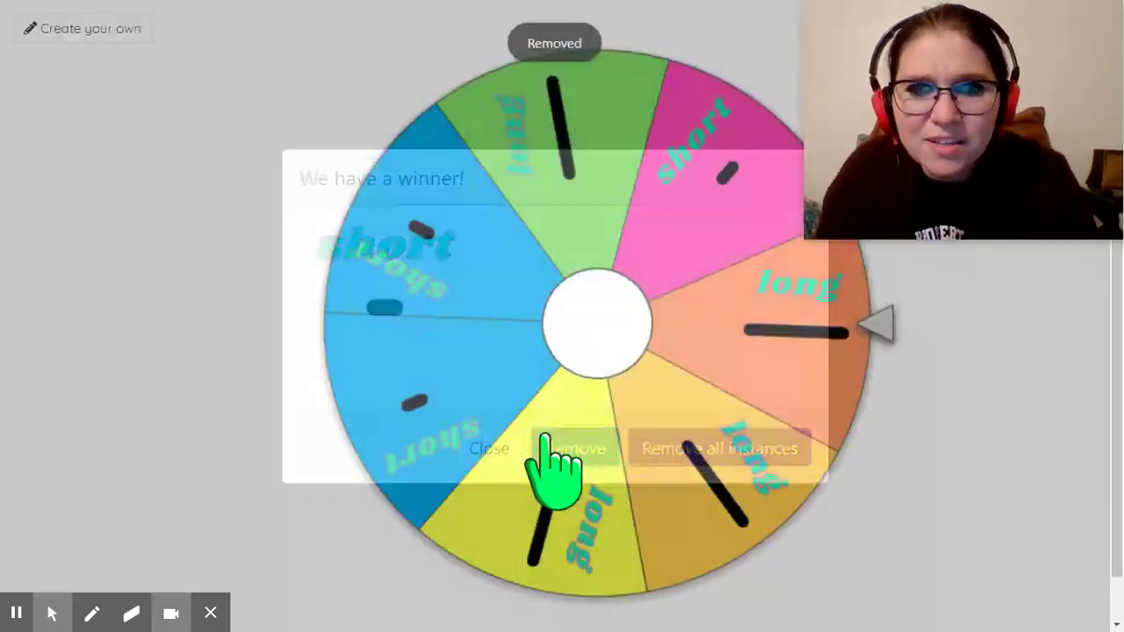
pyautogui.click(575, 447)
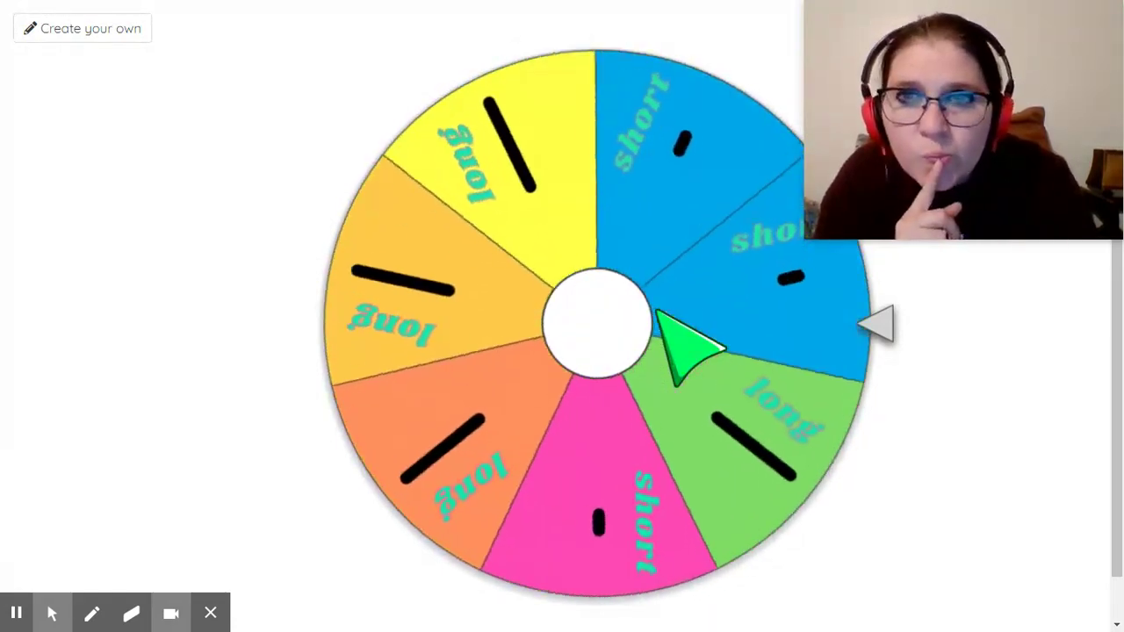
pyautogui.click(597, 320)
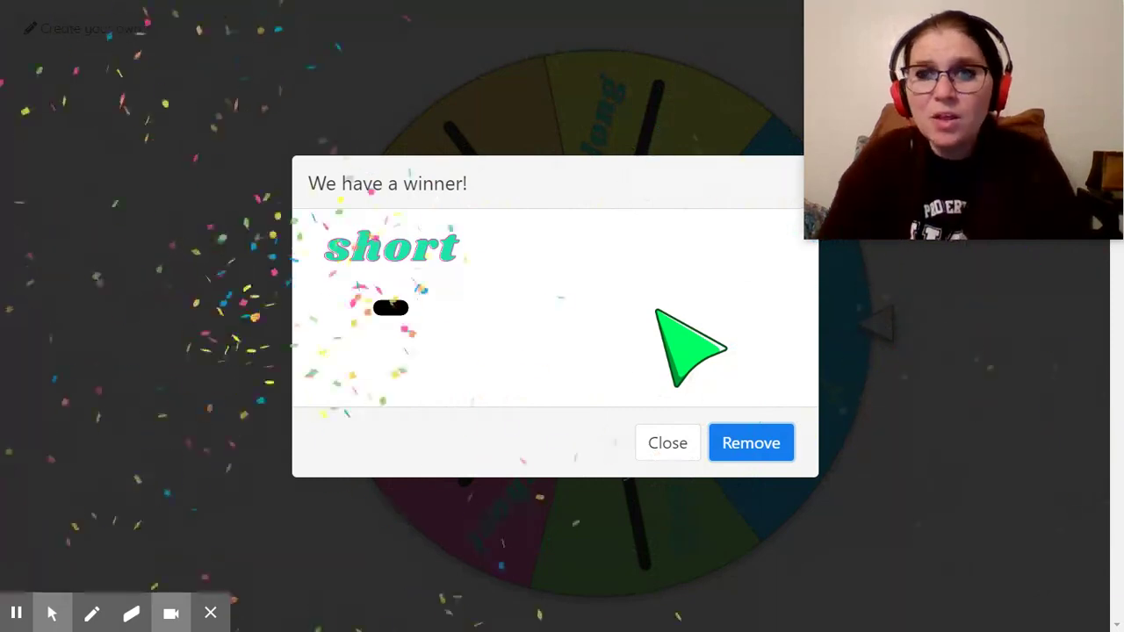
pyautogui.click(751, 443)
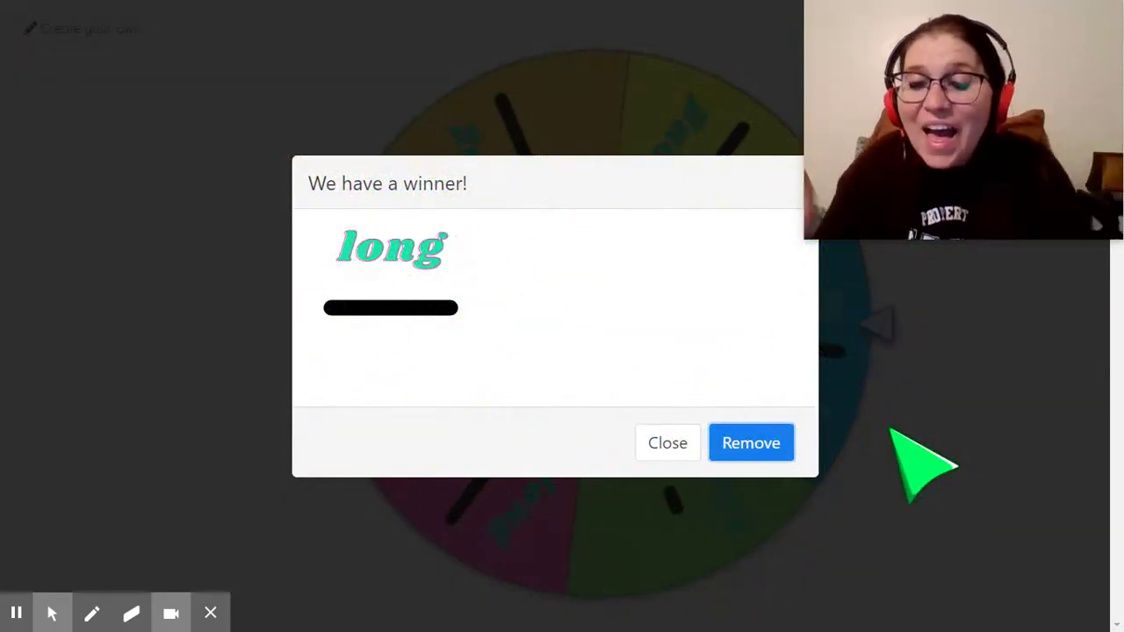
# Remove two 'long' winners and spin the four remaining entries
pyautogui.click(750, 443)
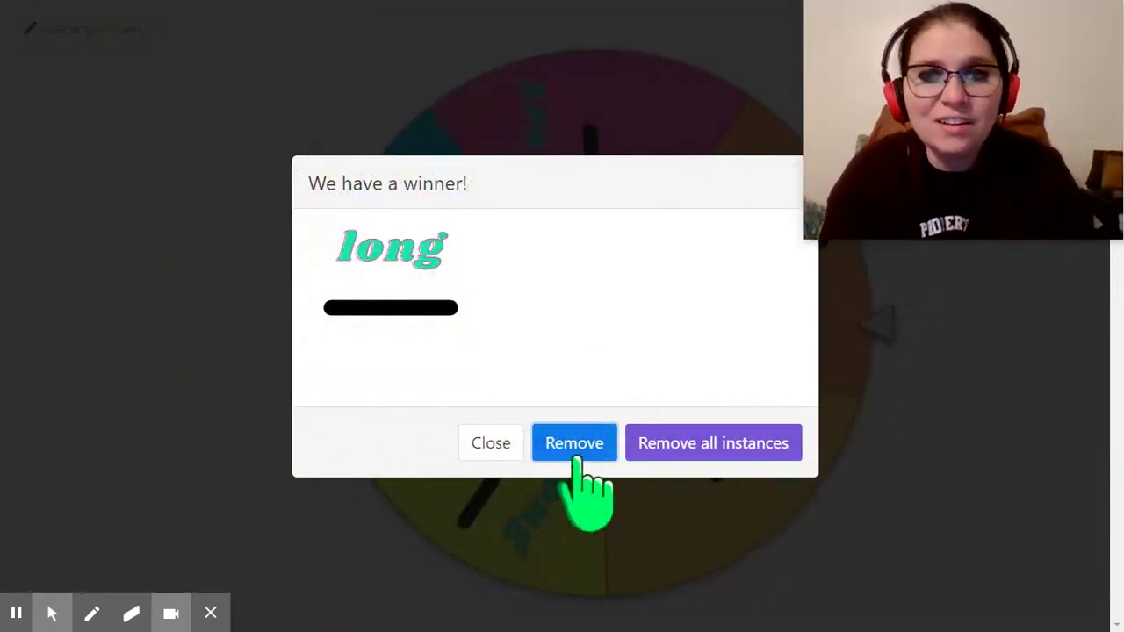
pyautogui.click(574, 443)
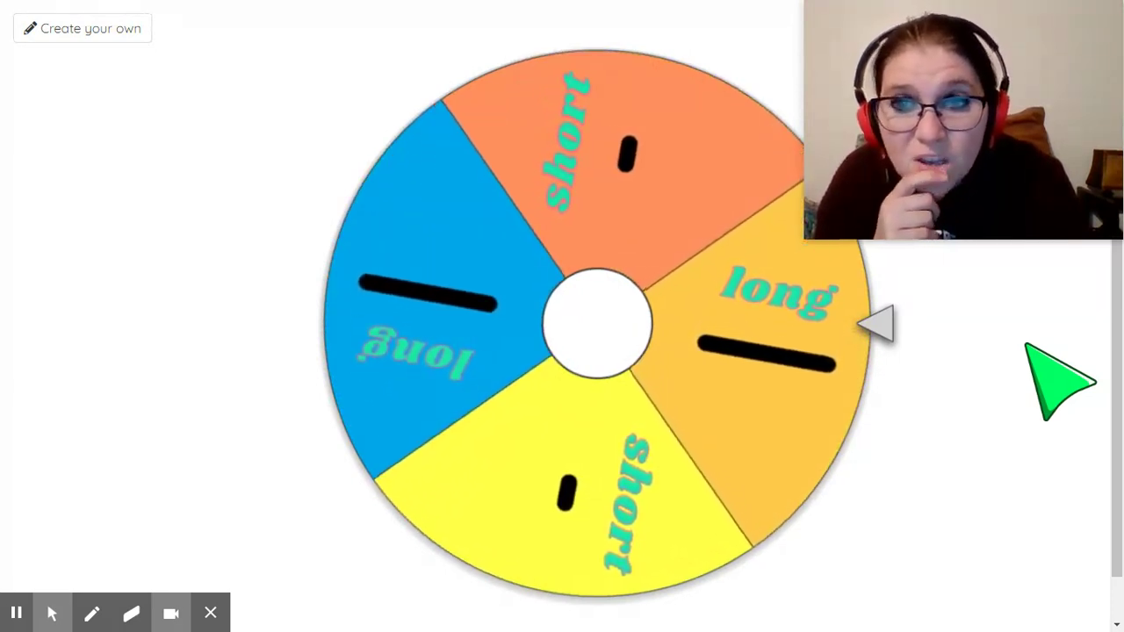
pyautogui.click(1060, 382)
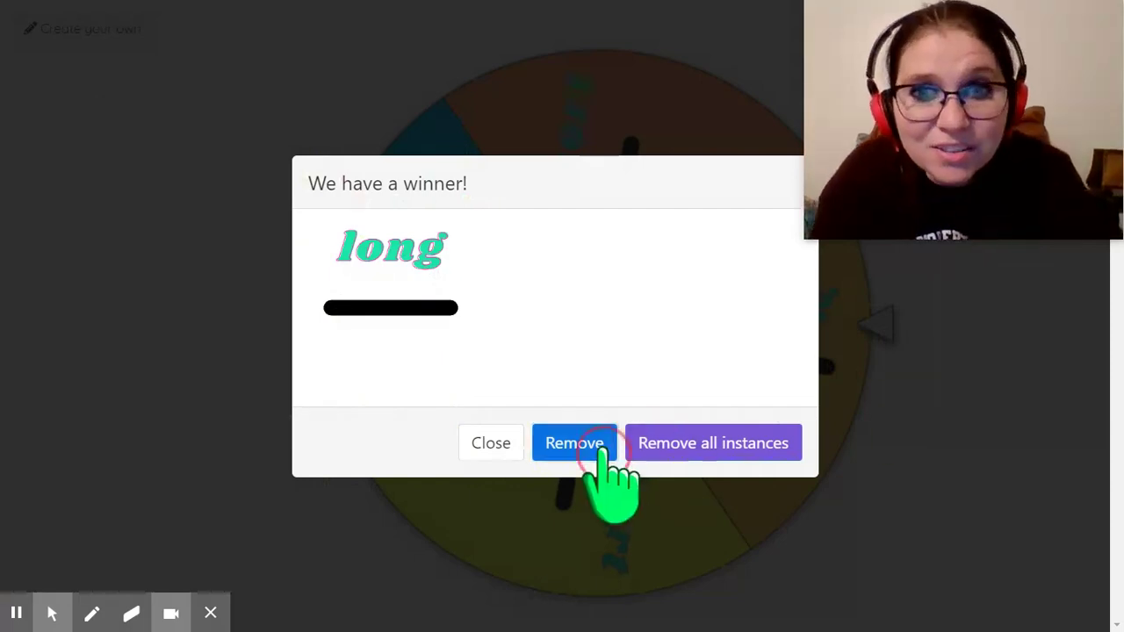
# Remove the 'long' winner, spin the three remaining entries, then remove the 'short' winner
pyautogui.click(574, 442)
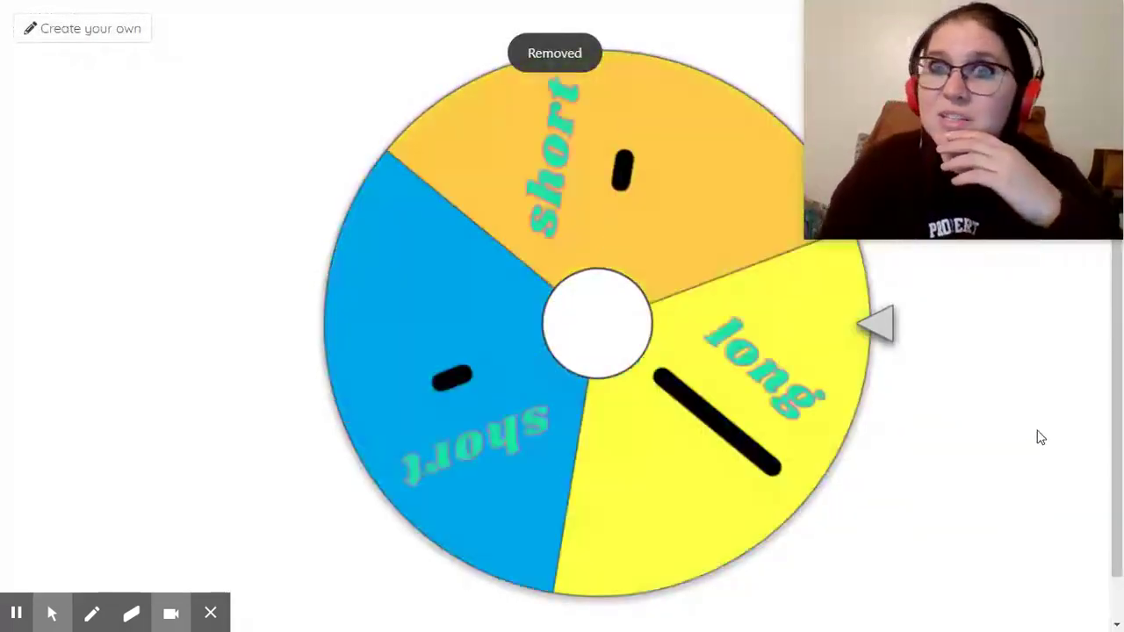
pyautogui.click(597, 320)
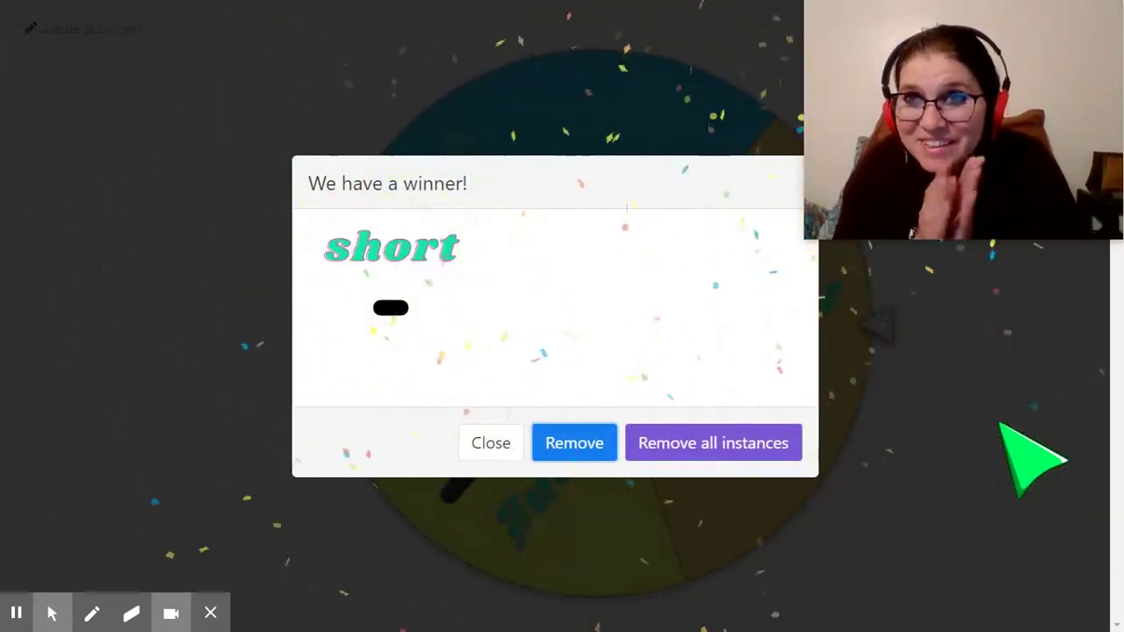
pyautogui.click(575, 443)
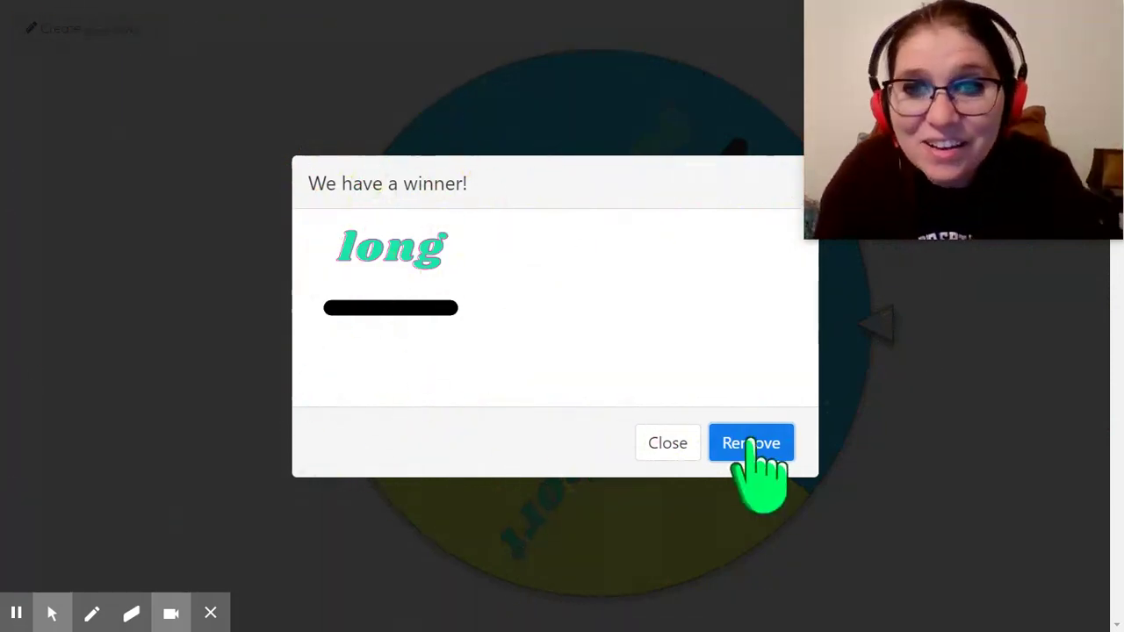
# Remove the final 'long' and 'short' winners, emptying the wheel
pyautogui.click(751, 442)
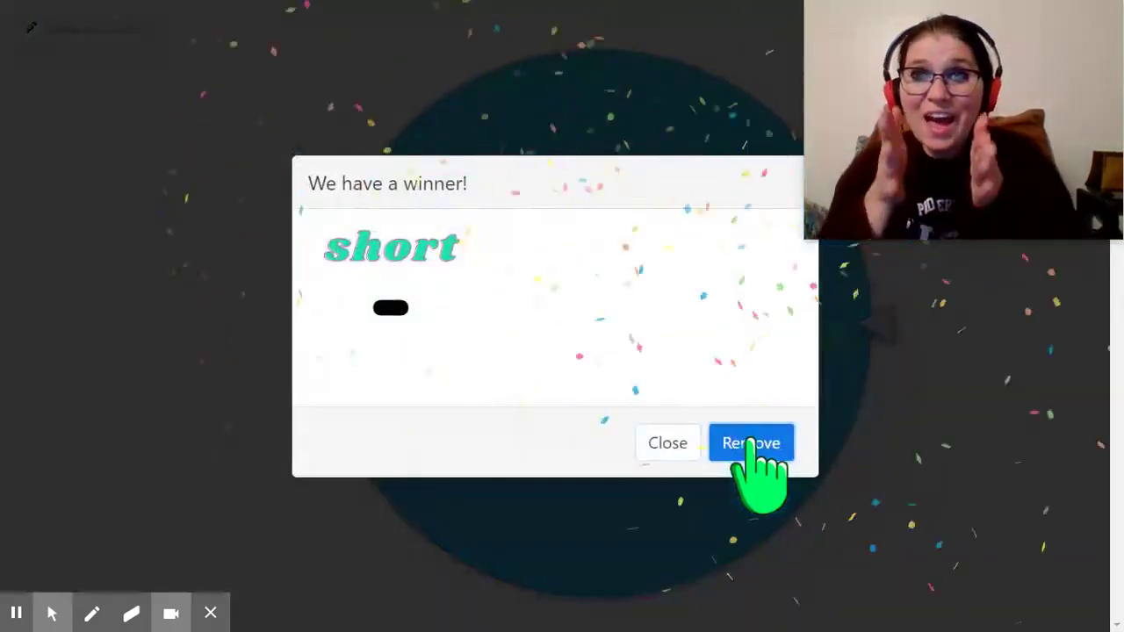
pyautogui.click(751, 443)
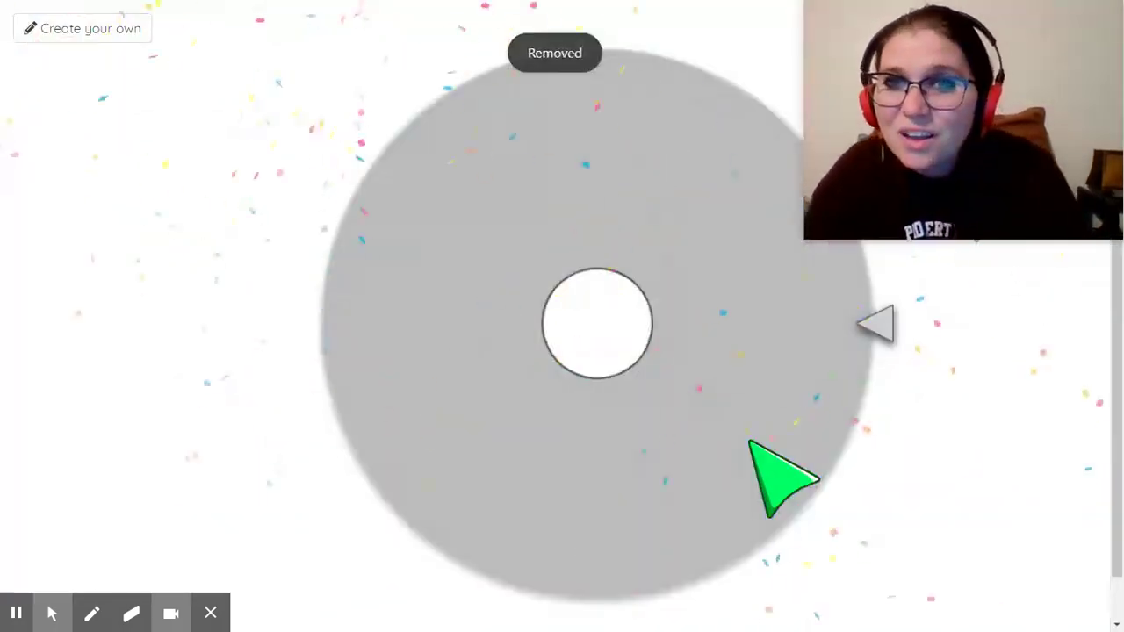